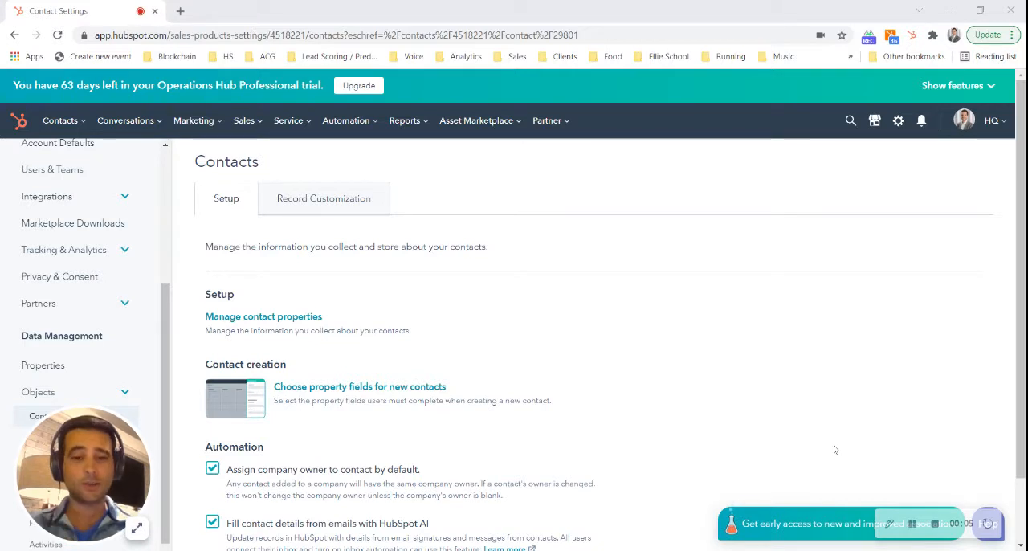
pyautogui.moveTo(434, 228)
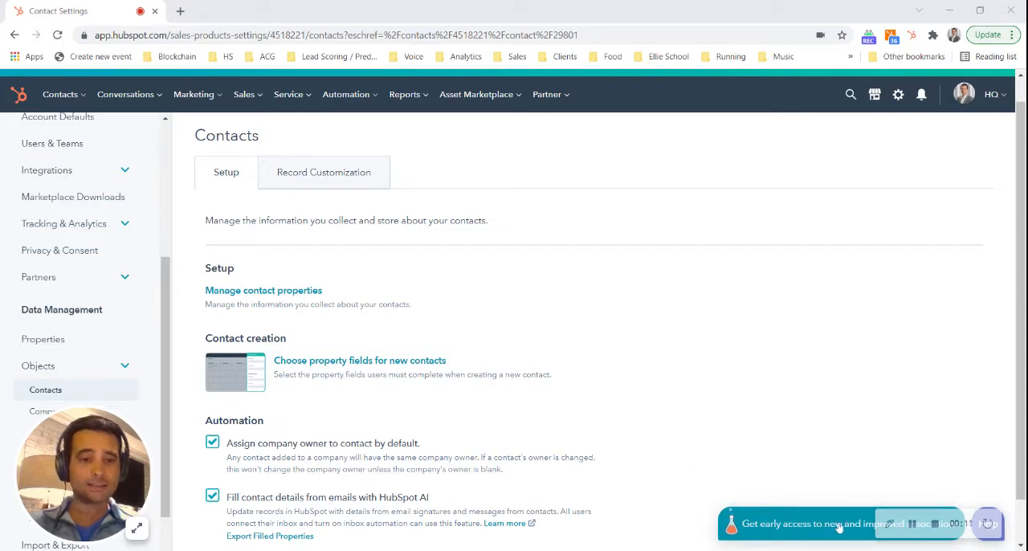
# Step: Choose 'Yes, I want to opt in' from the early-access associations offer
pyautogui.click(840, 524)
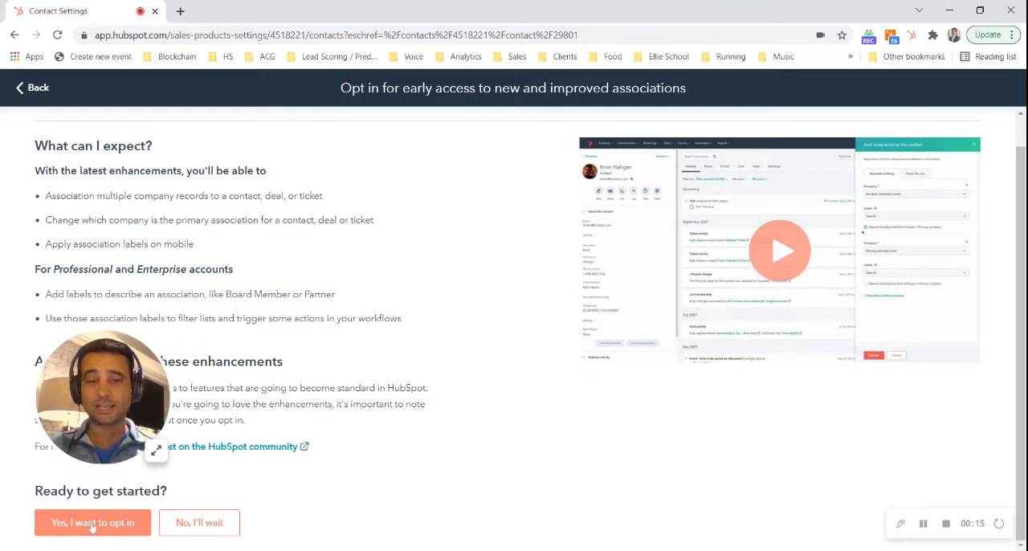
pyautogui.click(93, 522)
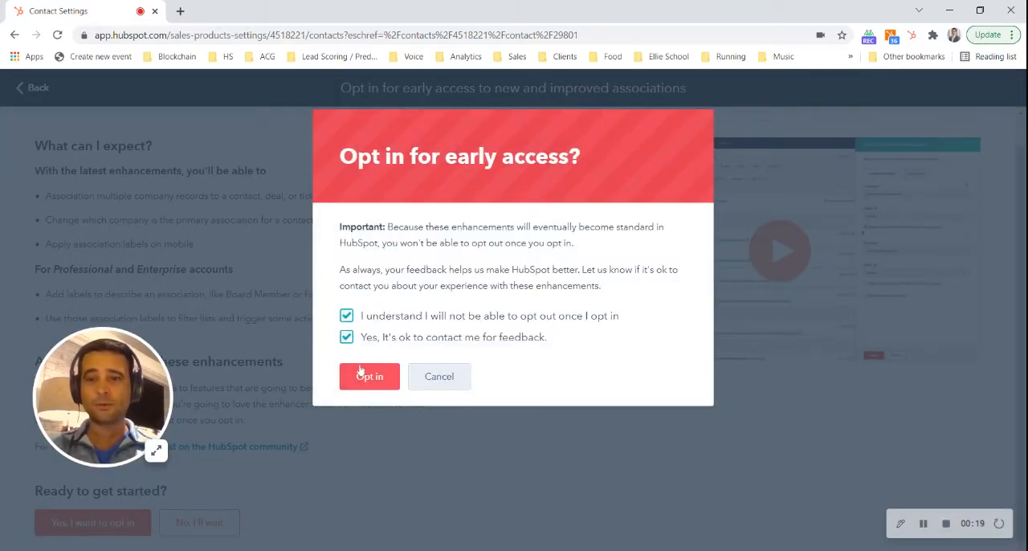
# Step: Confirm the opt-in so Contacts settings reload with the Associations beta section
pyautogui.click(369, 376)
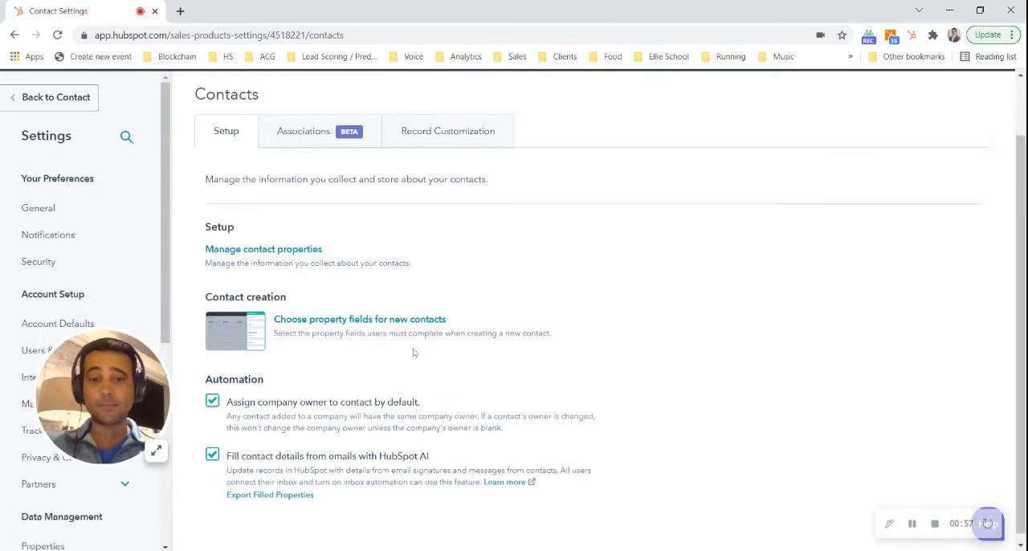
# Step: Show the Associations beta list of contact links to companies, deals and tickets
pyautogui.click(302, 127)
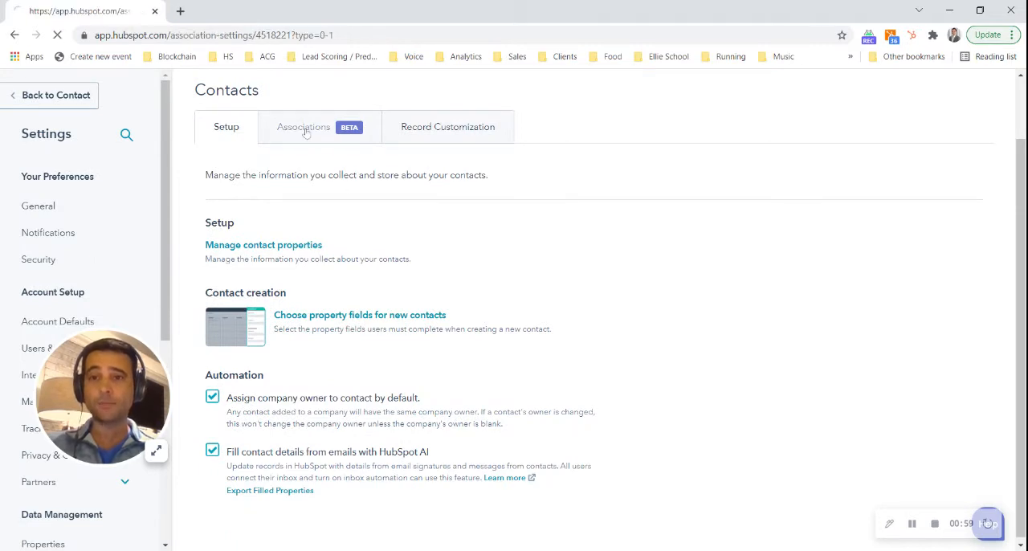
pyautogui.click(302, 125)
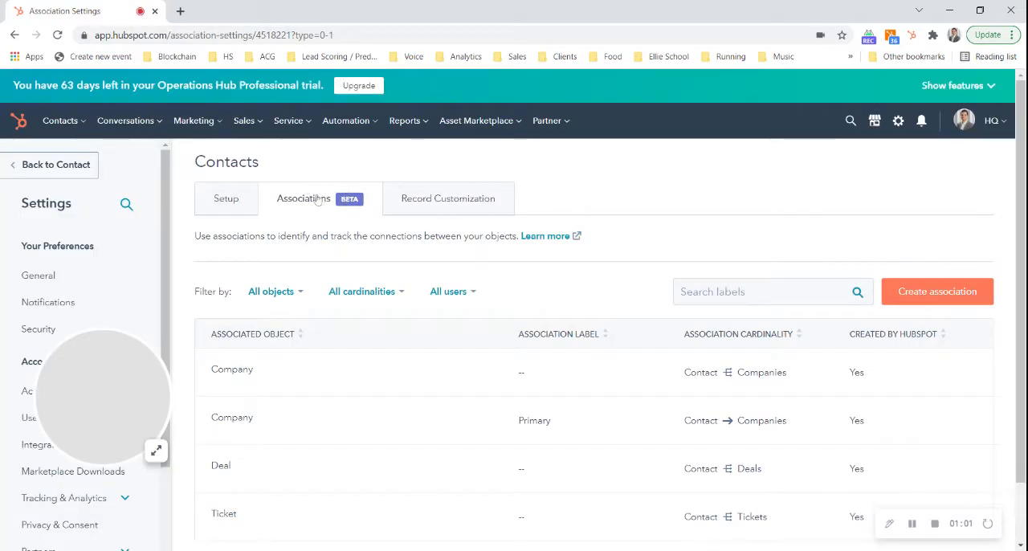
pyautogui.scroll(-3)
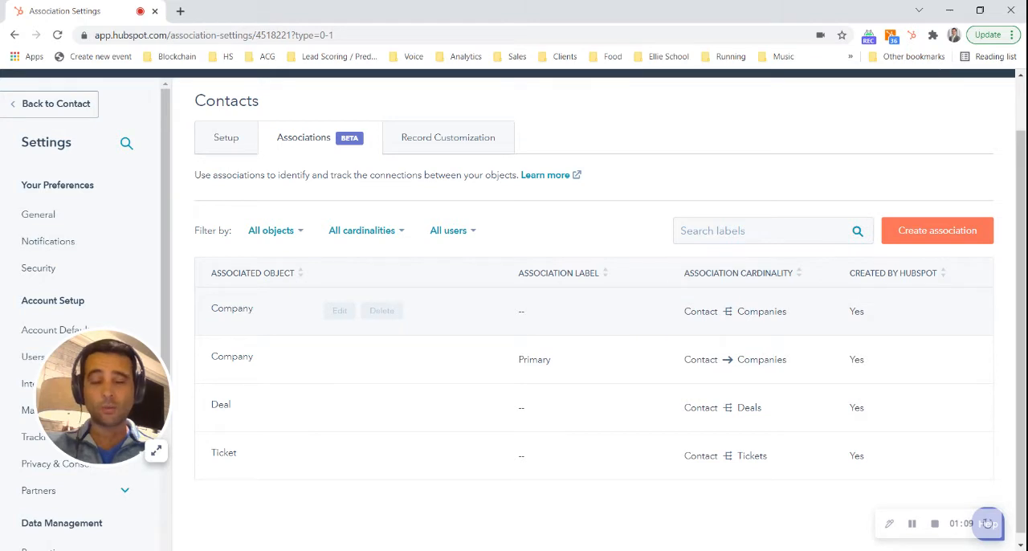
pyautogui.moveTo(728, 311)
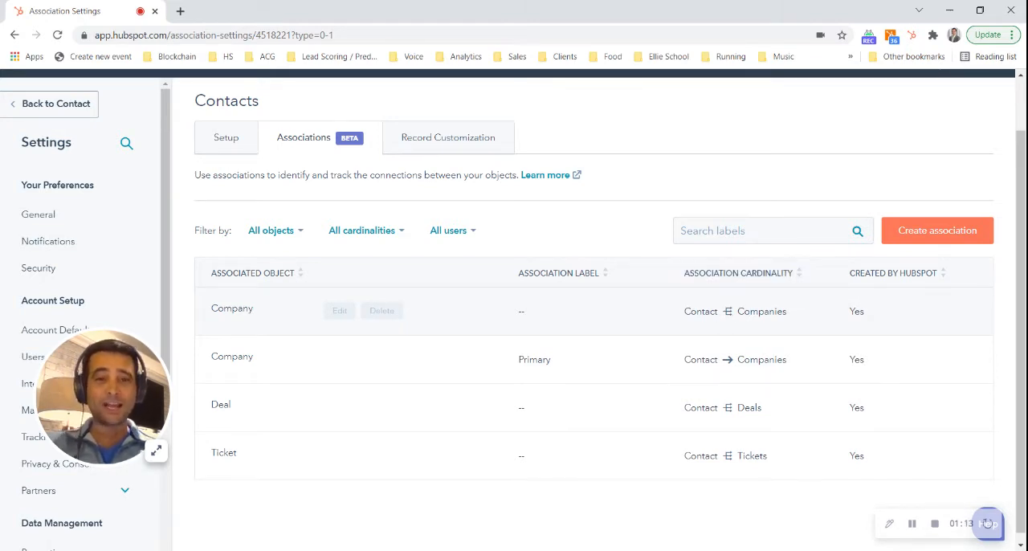
pyautogui.moveTo(733, 373)
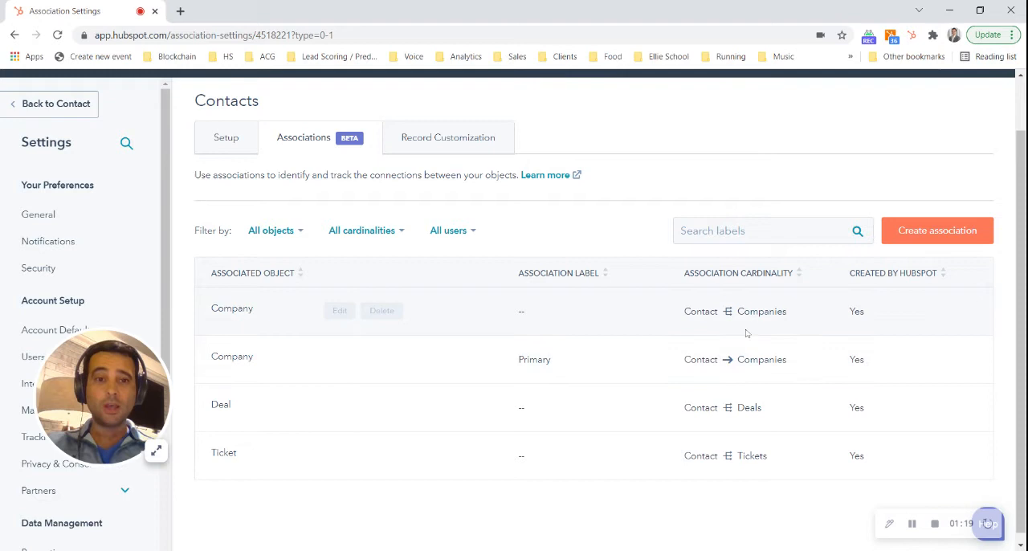
pyautogui.moveTo(506, 322)
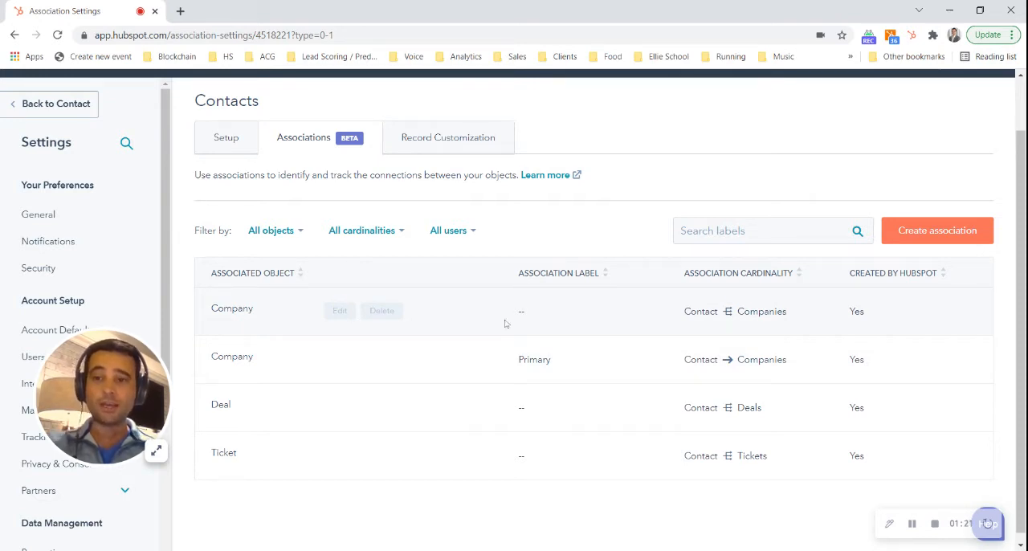
pyautogui.moveTo(784, 324)
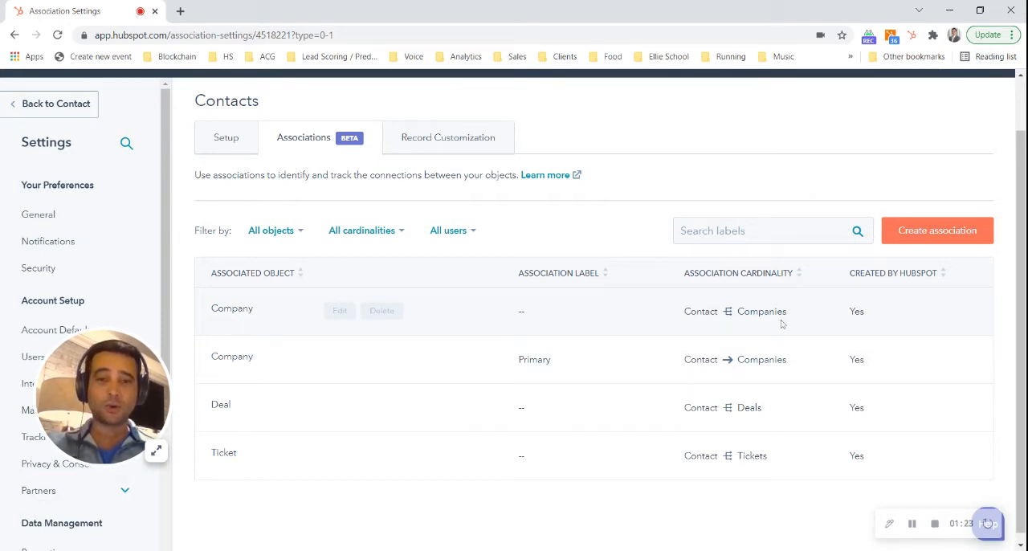
pyautogui.moveTo(270, 383)
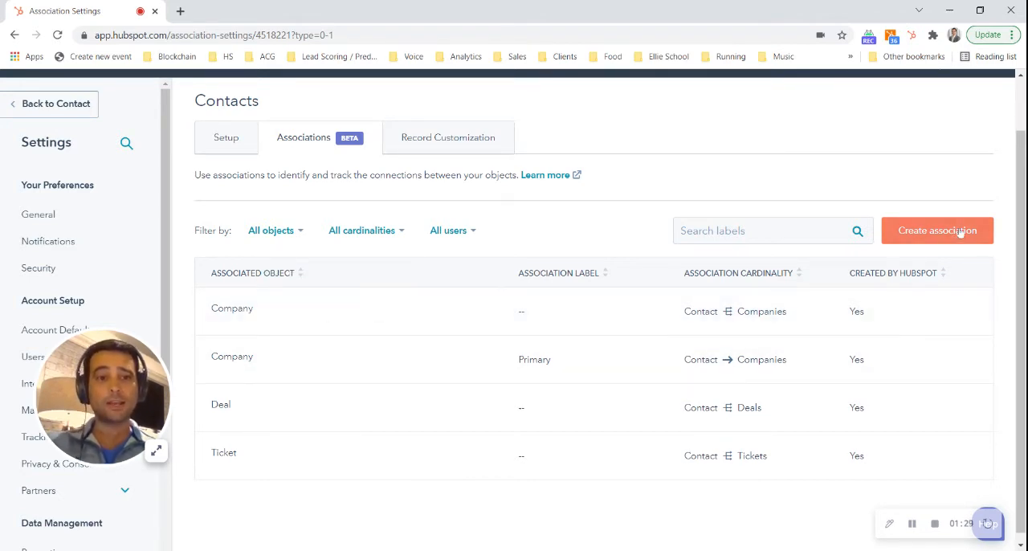
# Step: Create a Contact–Deals association labeled 'Partner'
pyautogui.click(938, 231)
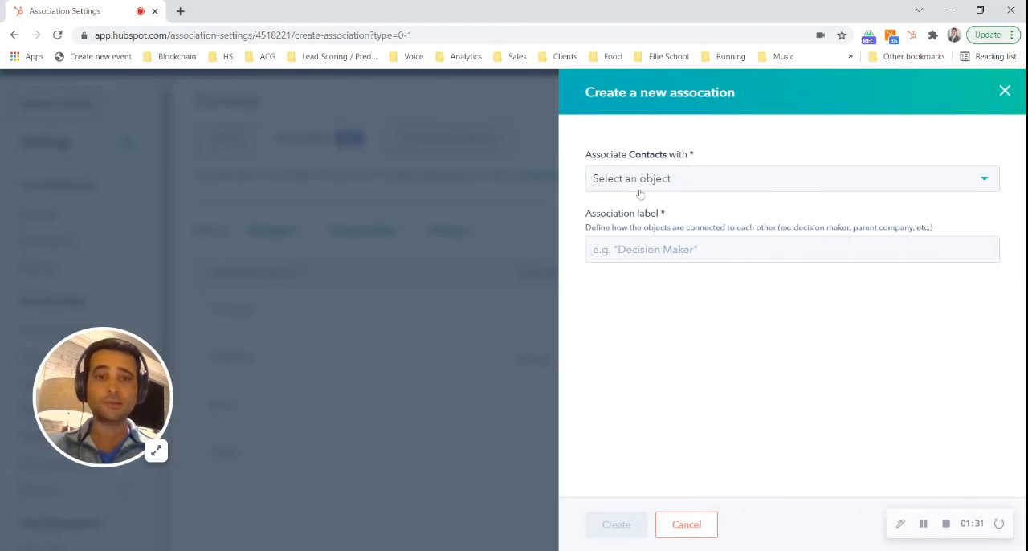
pyautogui.click(791, 178)
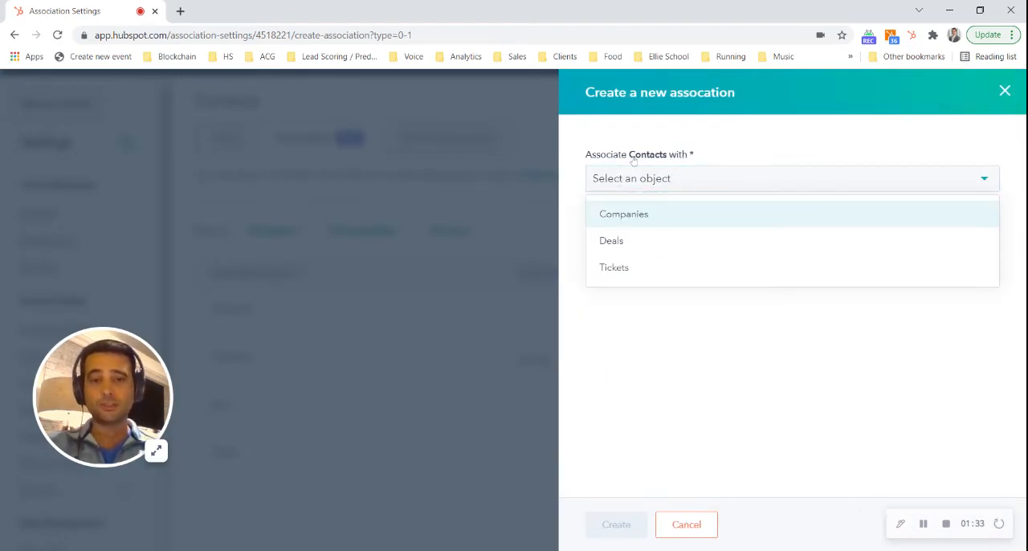
pyautogui.click(610, 241)
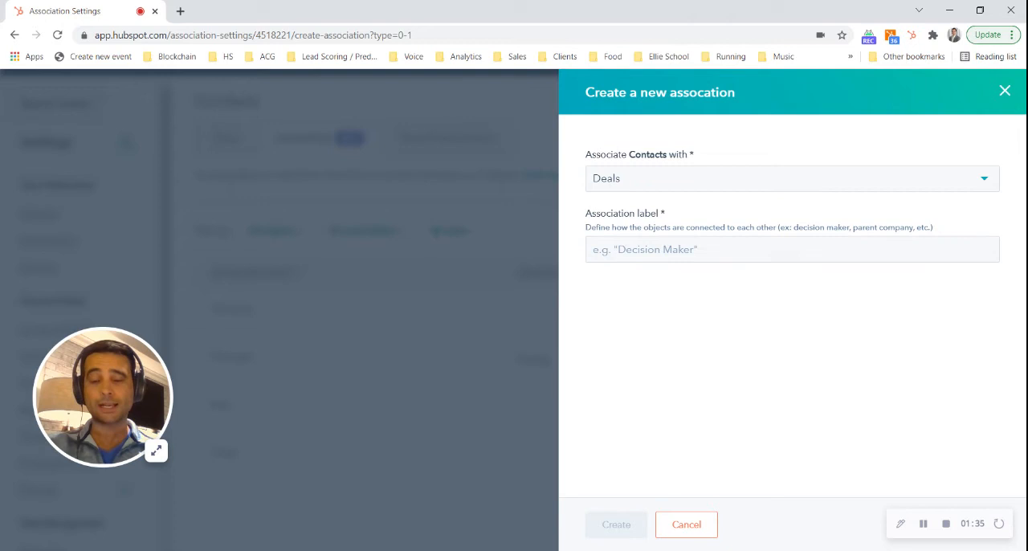
pyautogui.click(792, 249)
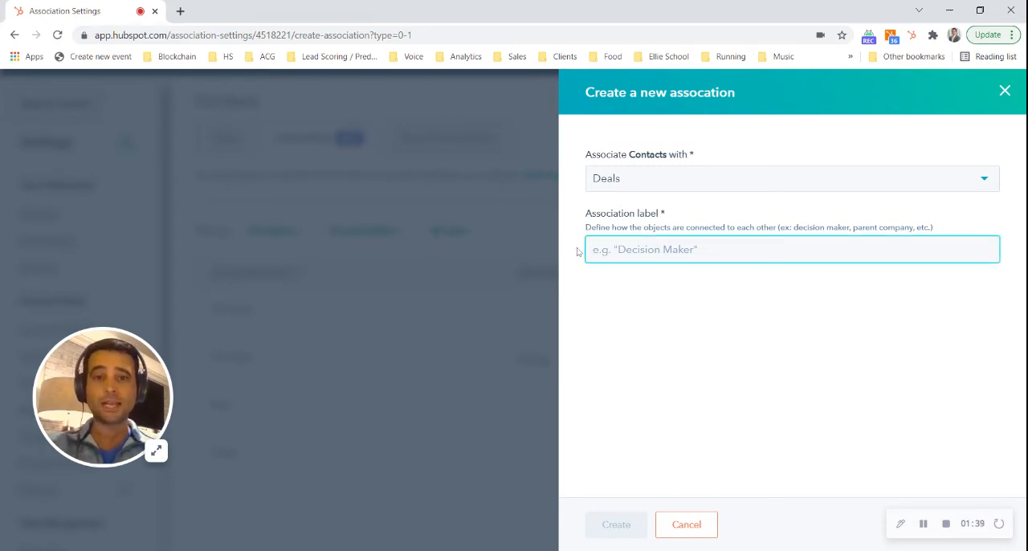
pyautogui.write('Partner')
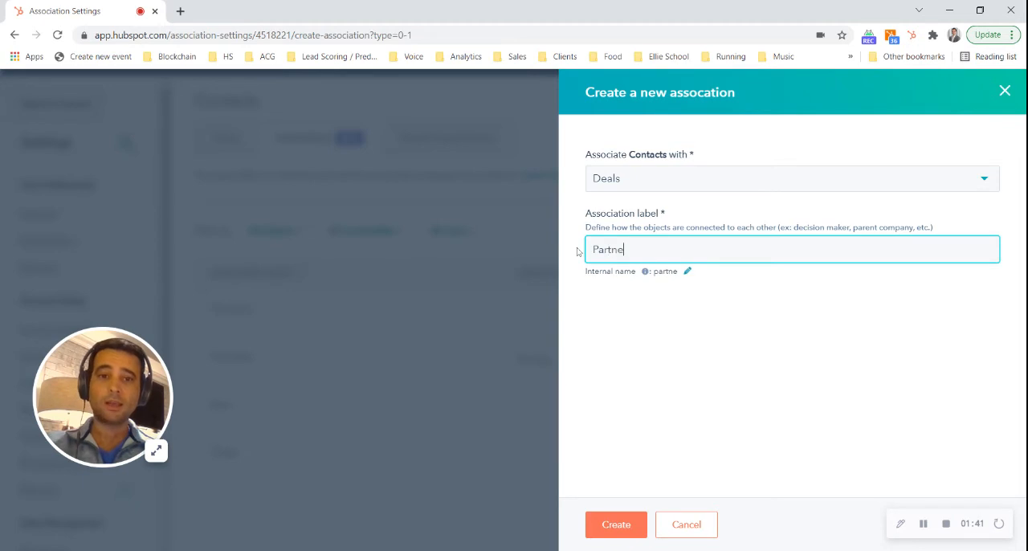
pyautogui.write('r')
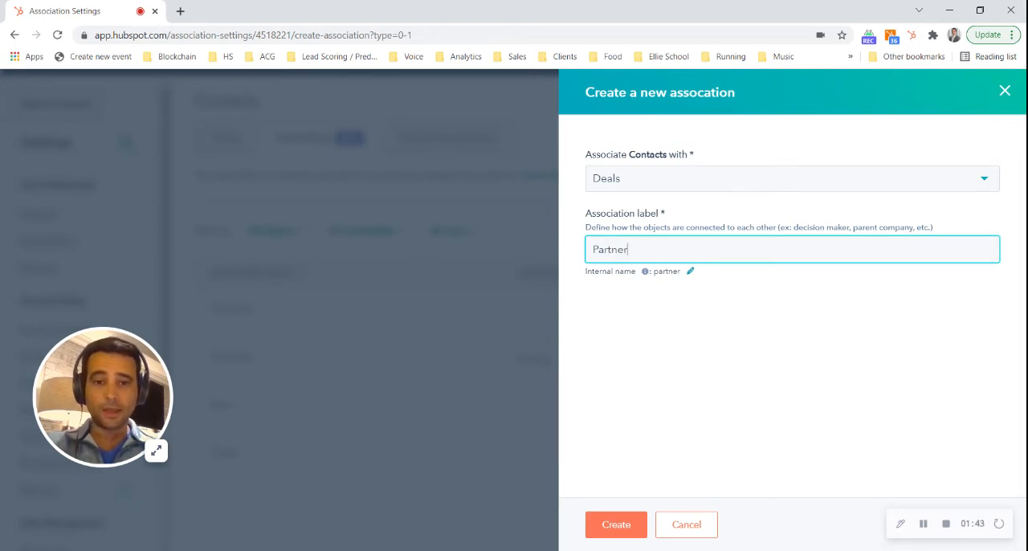
pyautogui.click(616, 524)
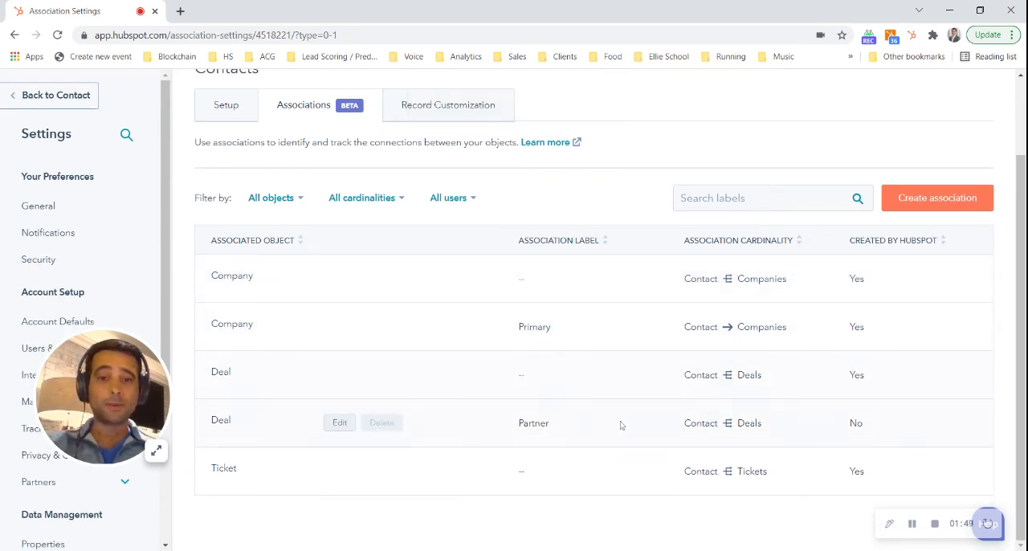
pyautogui.moveTo(662, 385)
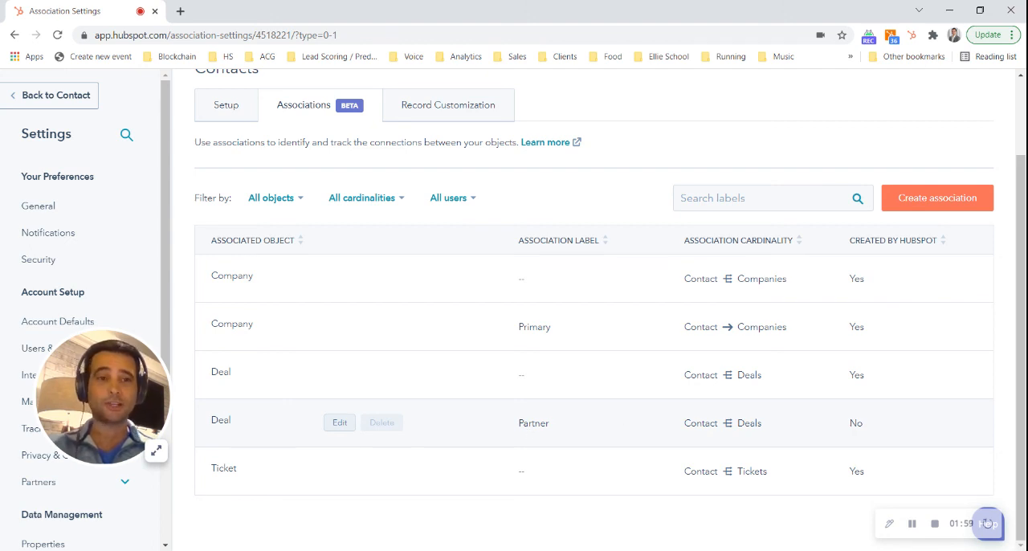
pyautogui.moveTo(627, 523)
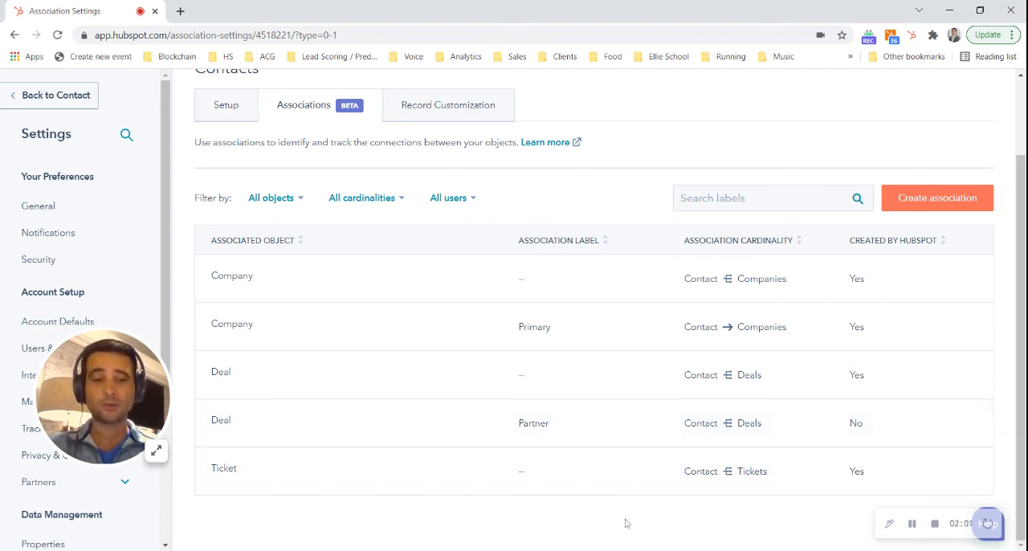